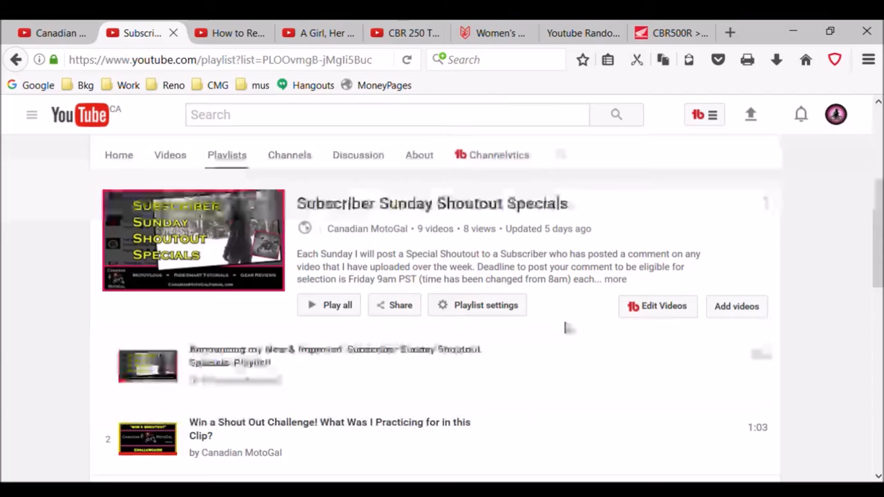
mouse_move(840, 286)
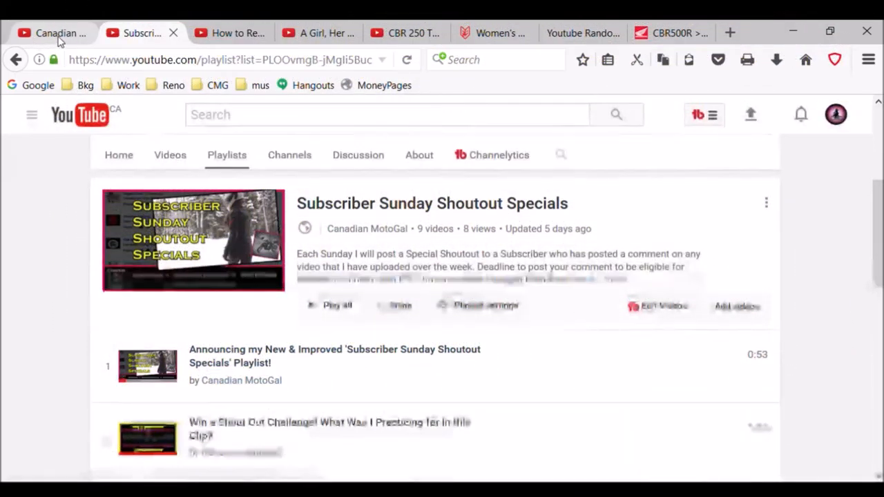
Review the Canadian MotoGal channel, A Girl Her Bike and CBR 250 videos, and select the CBR 250 URL
click(52, 33)
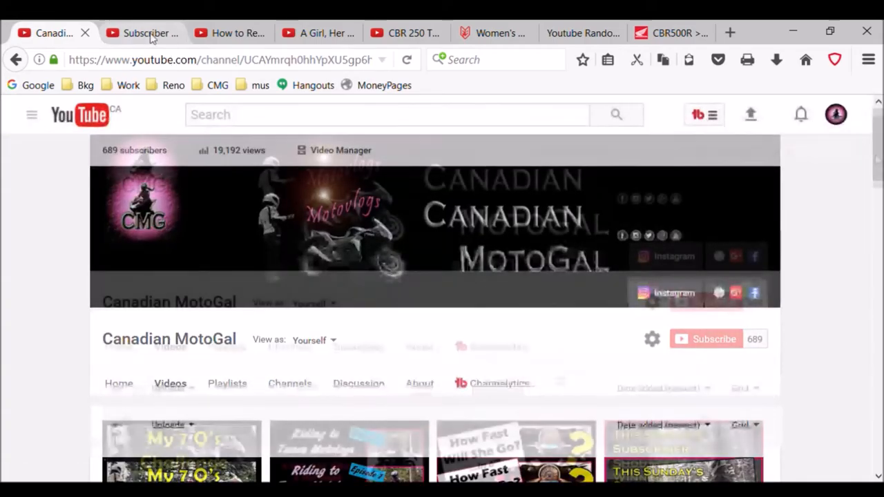
scroll(down, 3)
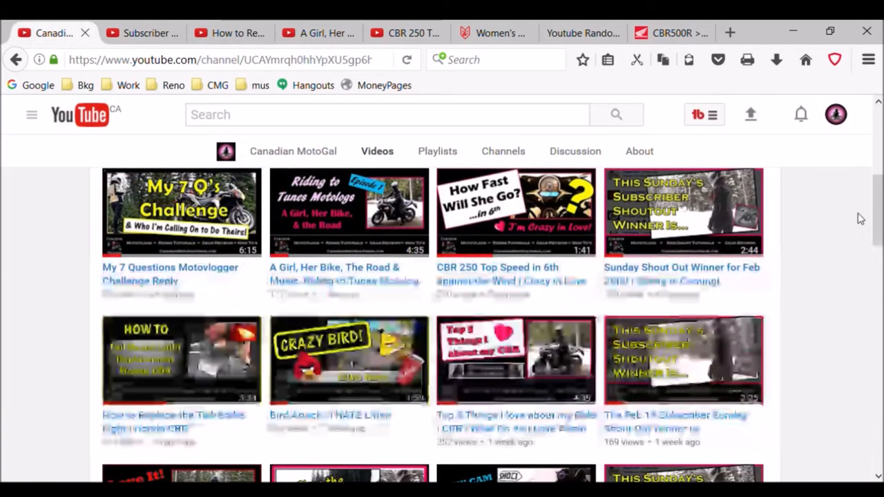
mouse_move(194, 225)
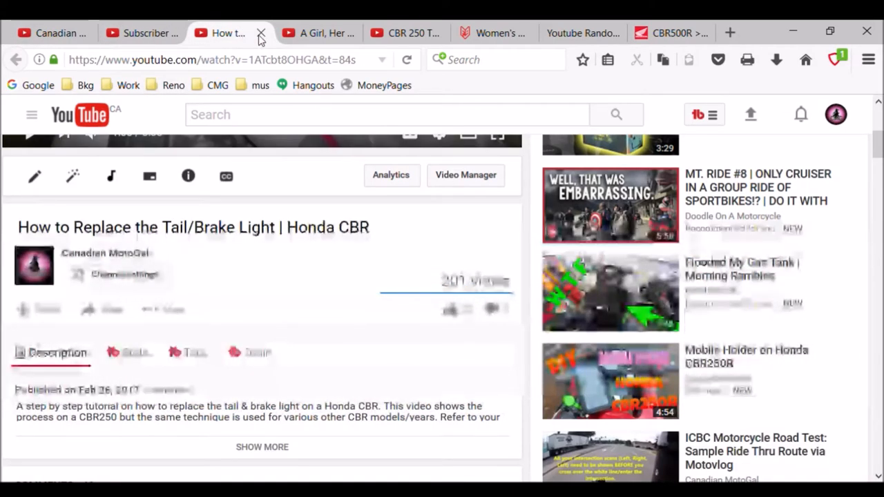
mouse_move(324, 33)
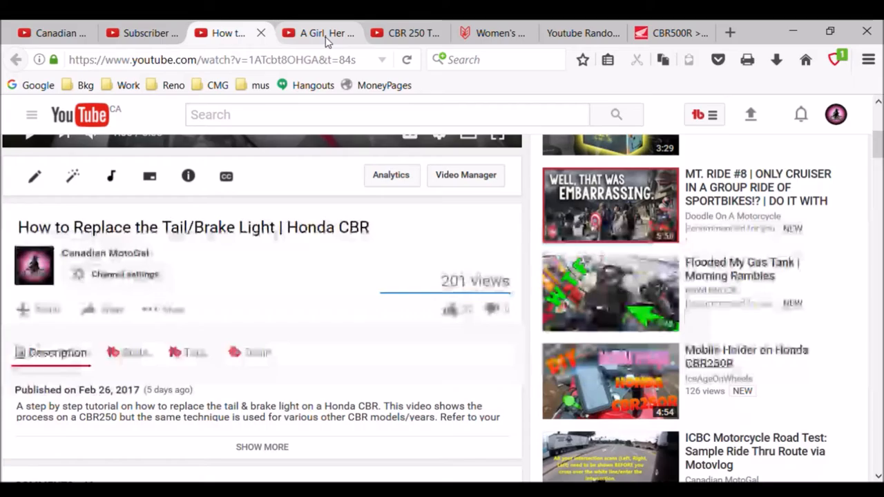
click(318, 32)
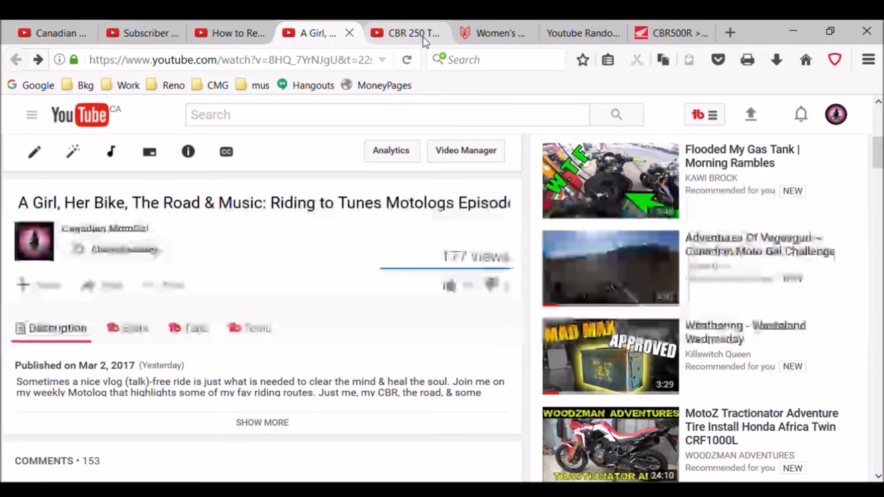
click(407, 32)
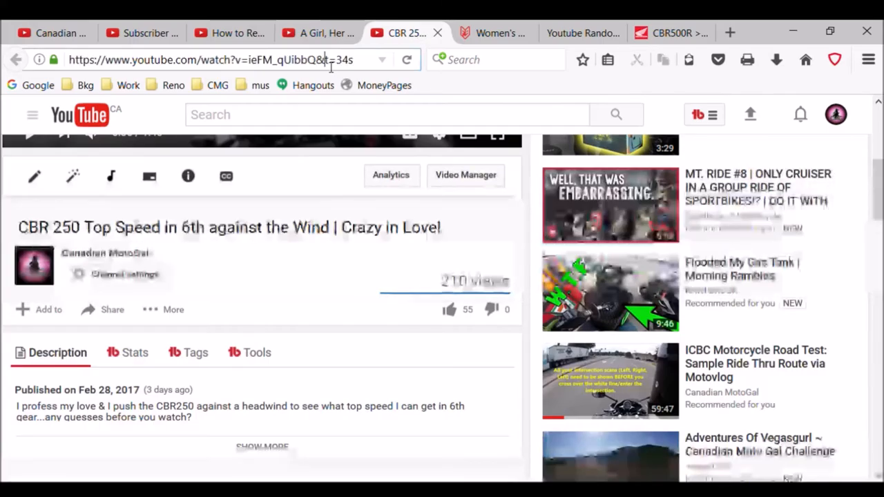
click(207, 59)
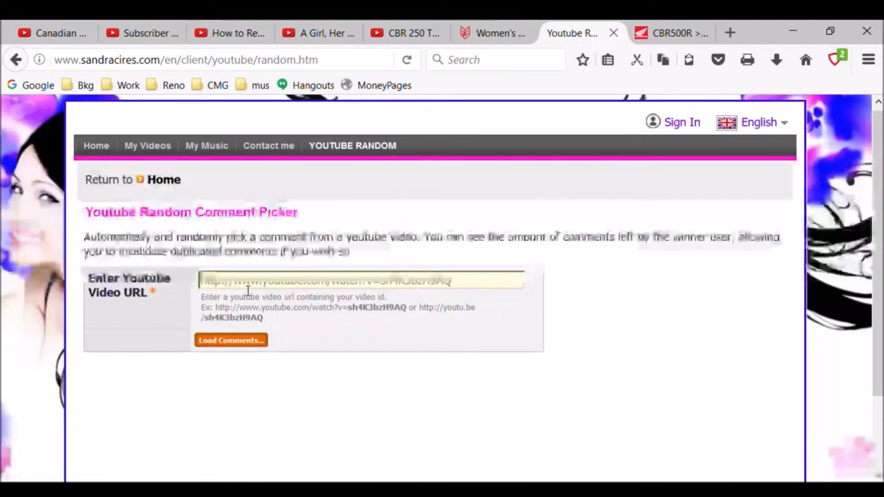
Load the CBR 250 Top Speed comments and draw BelowZero's comment as winner
click(231, 340)
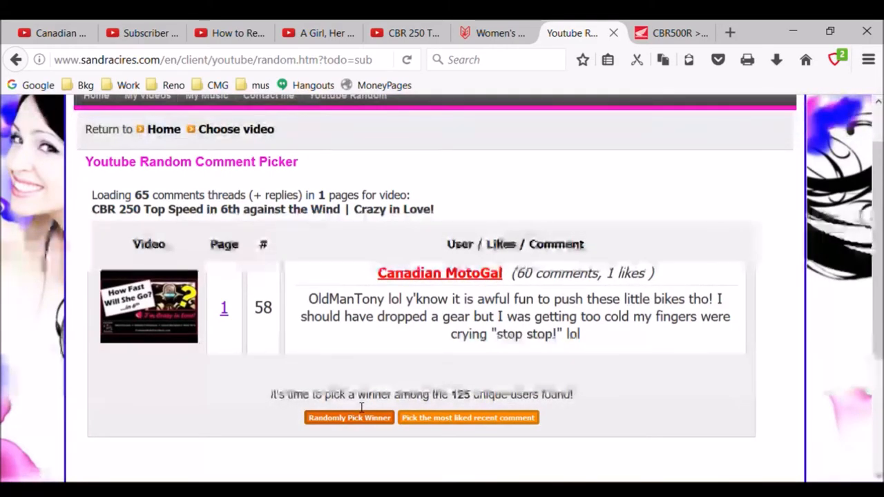
mouse_move(426, 450)
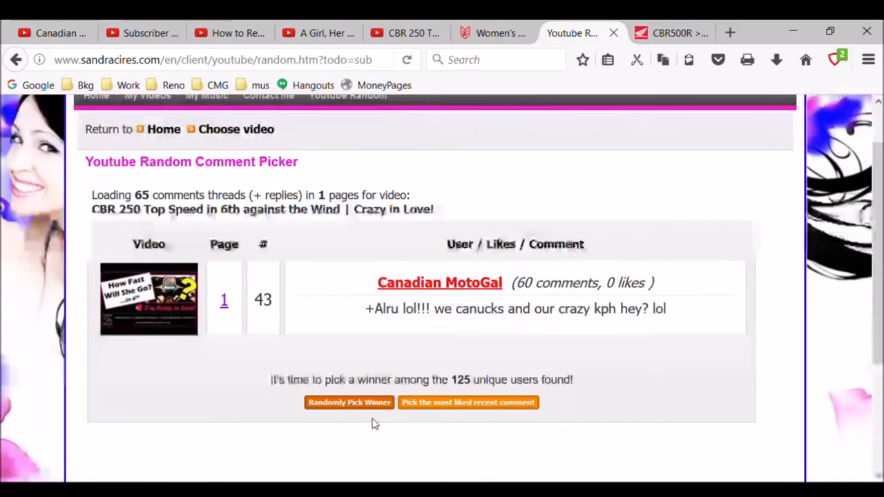
click(349, 402)
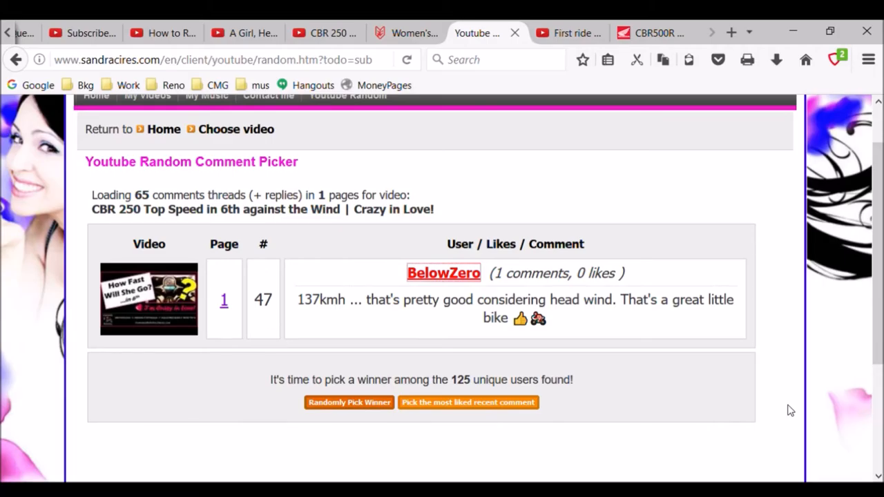
mouse_move(442, 282)
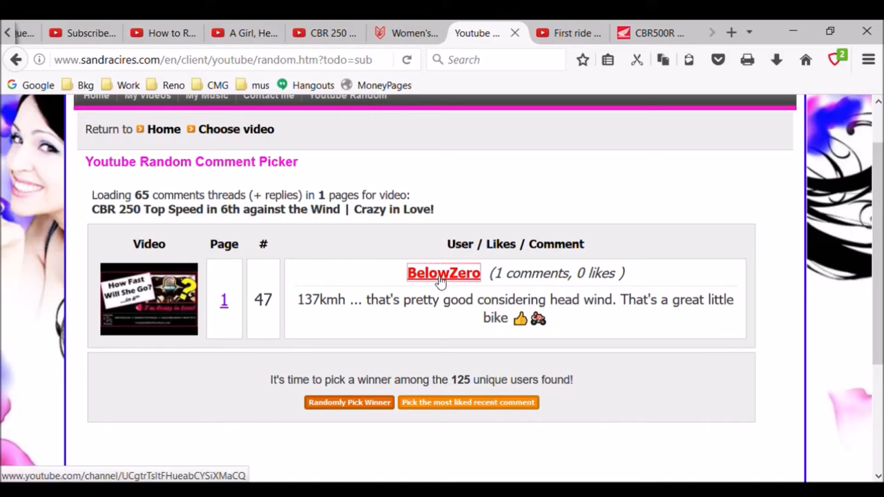
Open BelowZero's channel from the winning comment and list its uploaded videos
click(442, 273)
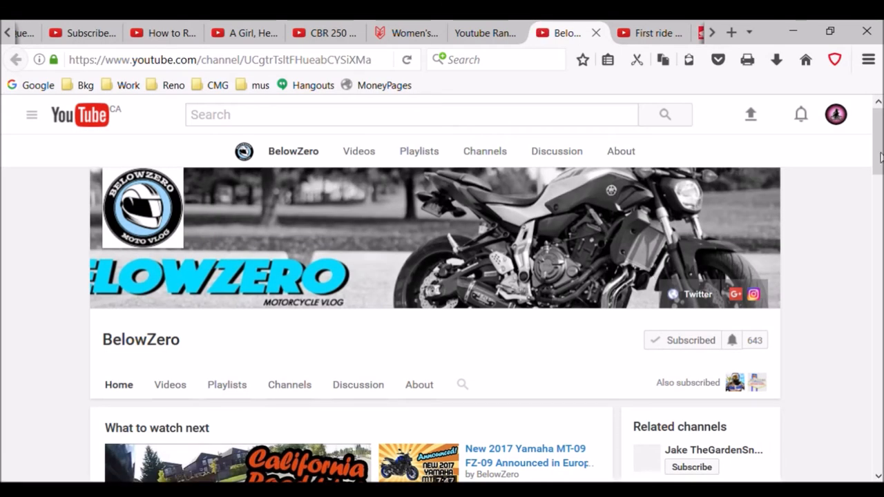
scroll(down, 3)
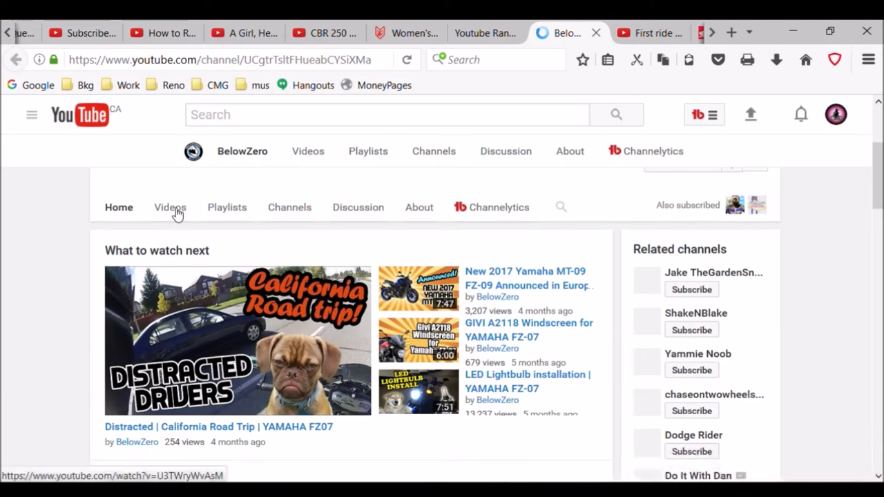
click(170, 207)
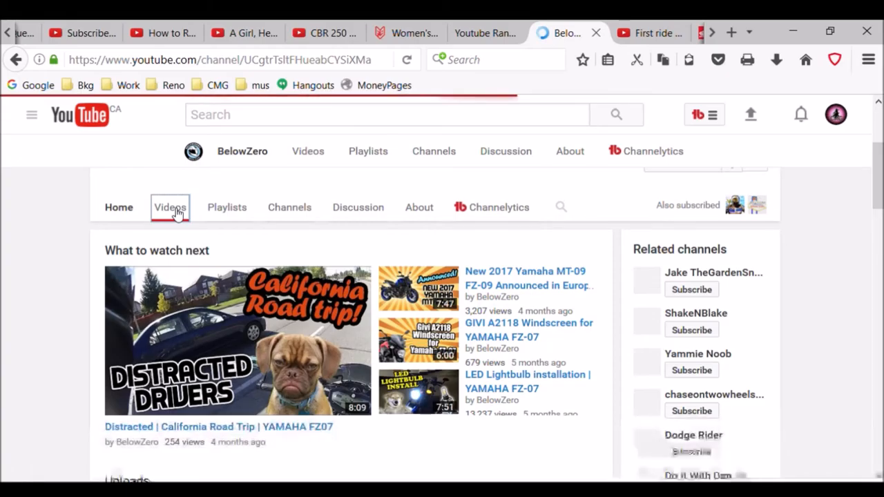
click(170, 207)
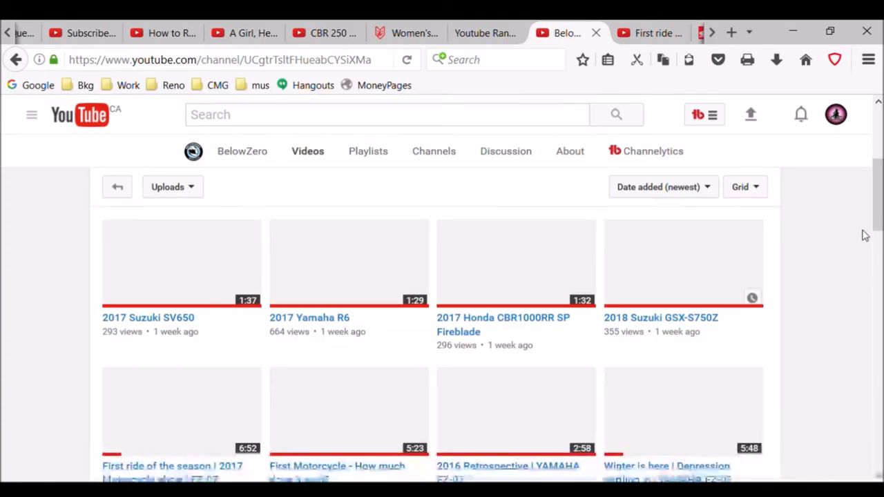
scroll(down, 3)
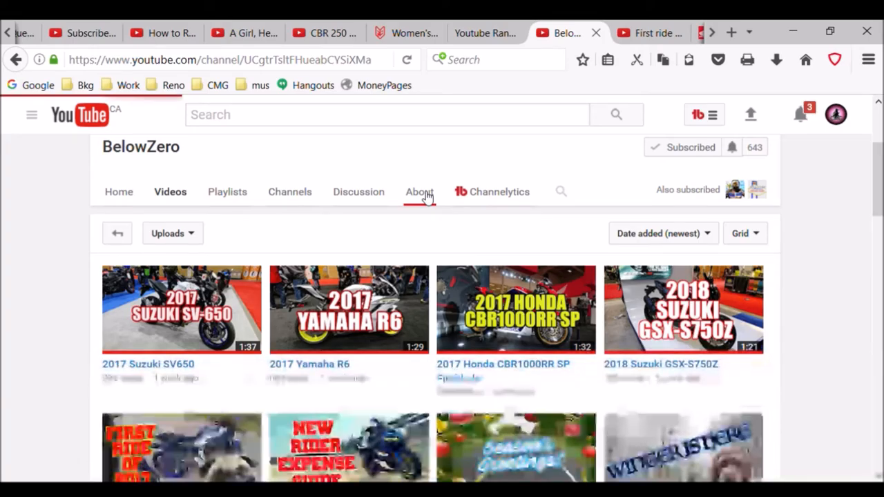
Show BelowZero's About page with subscriber count, total views and join date
click(419, 191)
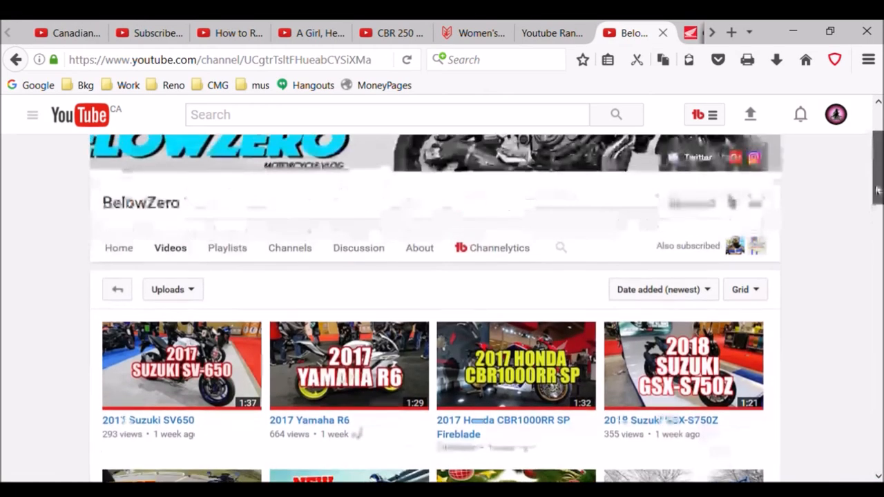
scroll(up, 3)
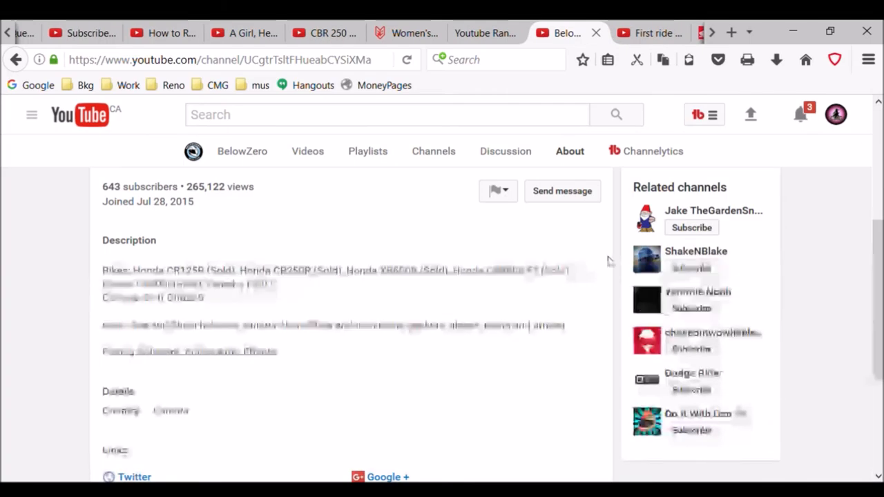
Scroll back up to BelowZero's channel banner above the uploaded videos
scroll(up, 3)
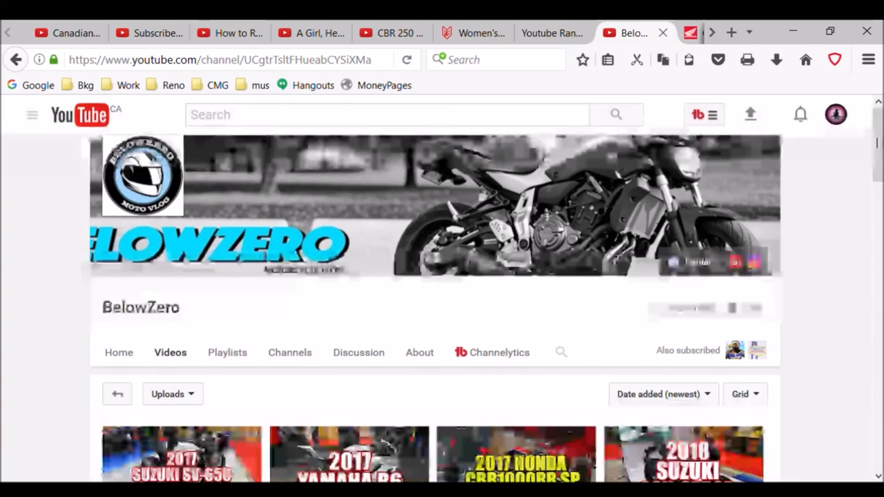
click(691, 308)
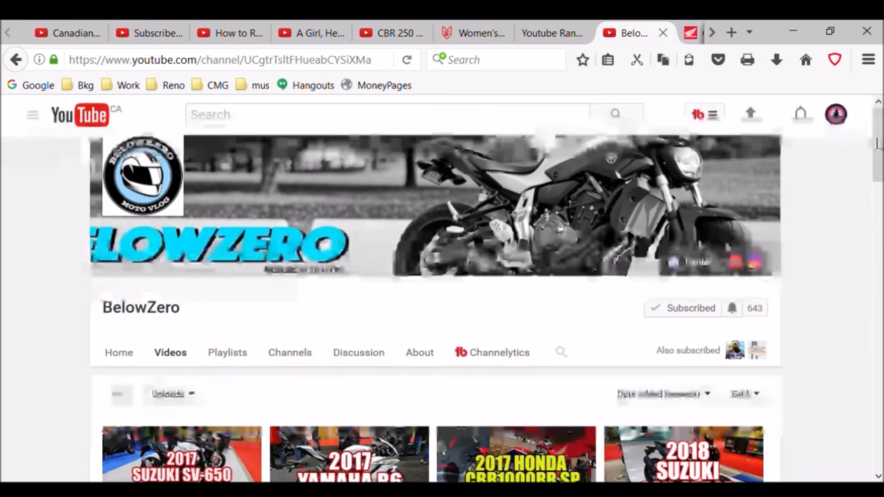